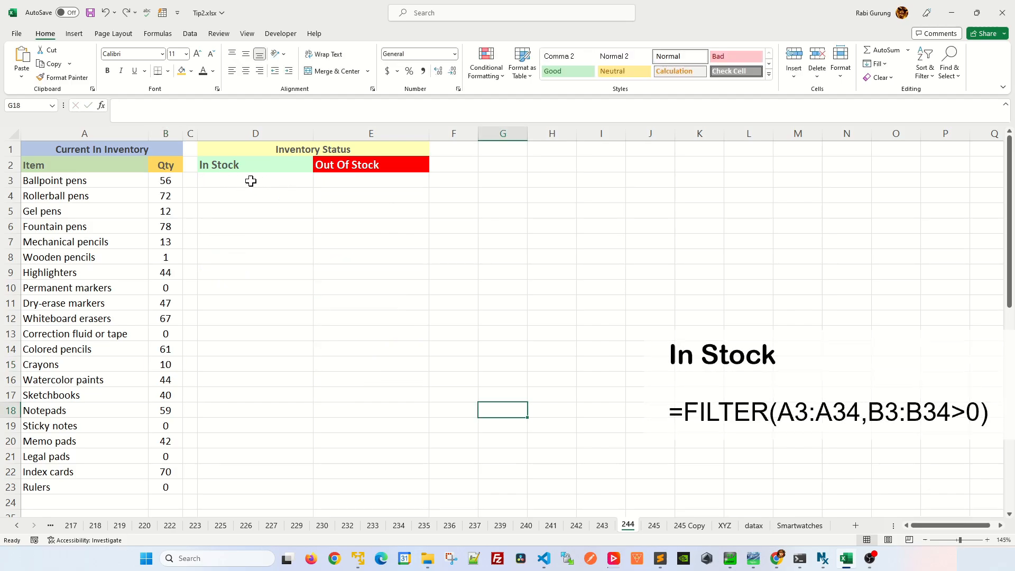
Enter =FILTER(A3:A23,B3:B23>0) in D3 to spill items with quantity above zero.
left_click(255, 180)
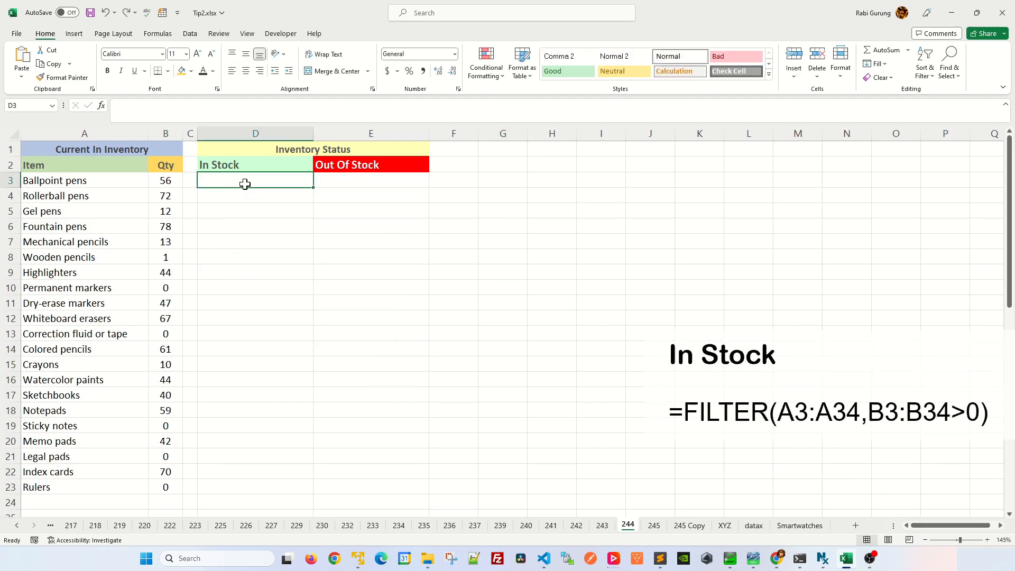
type("=FILTER(A3:A23")
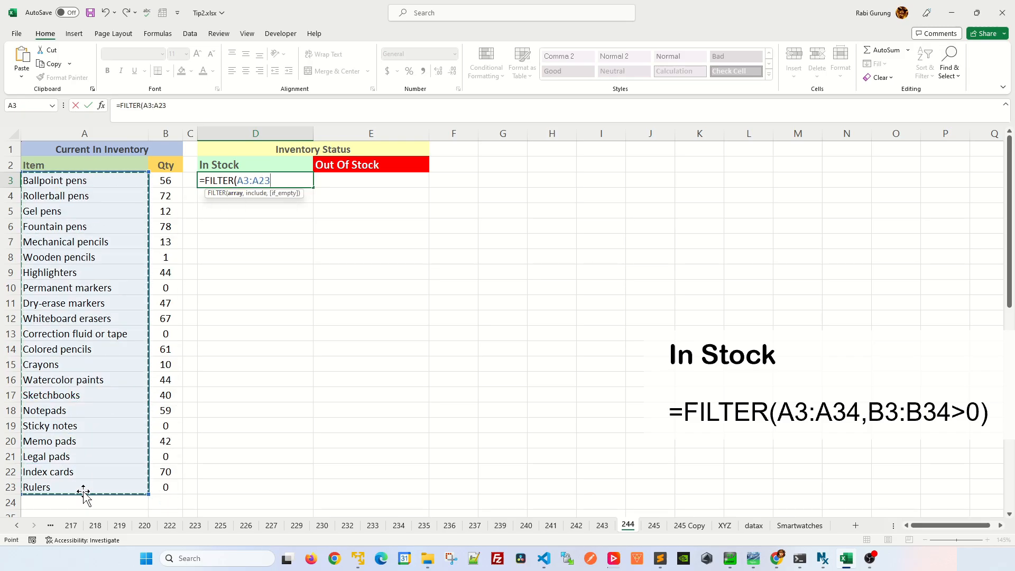
type(",B3:B23")
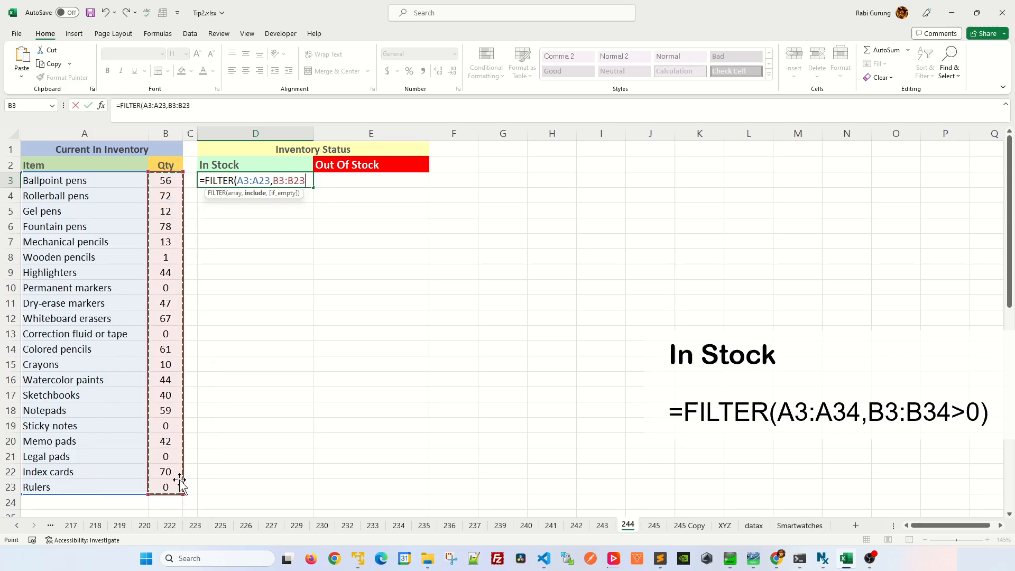
type(">0)")
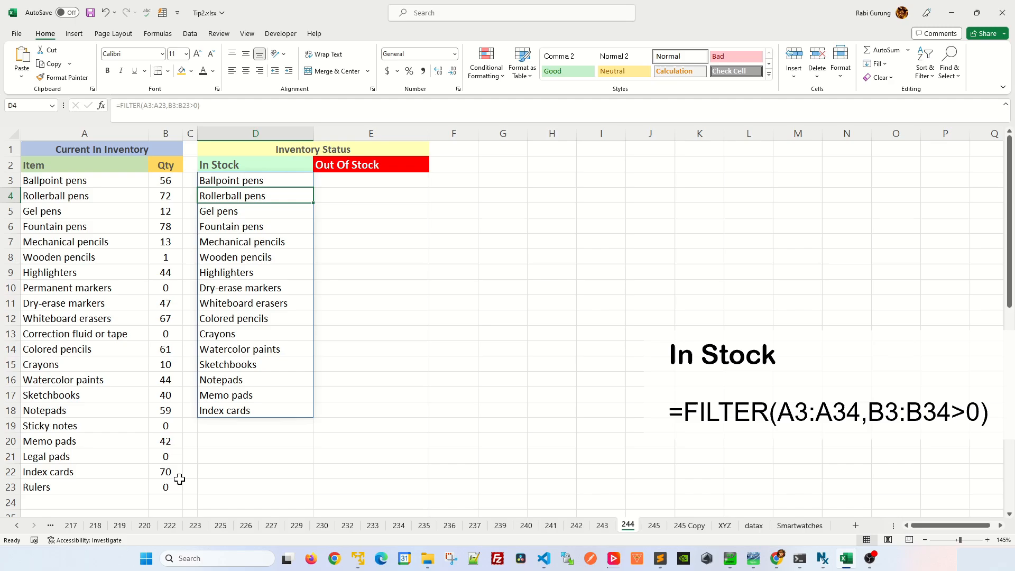
mouse_move(195, 278)
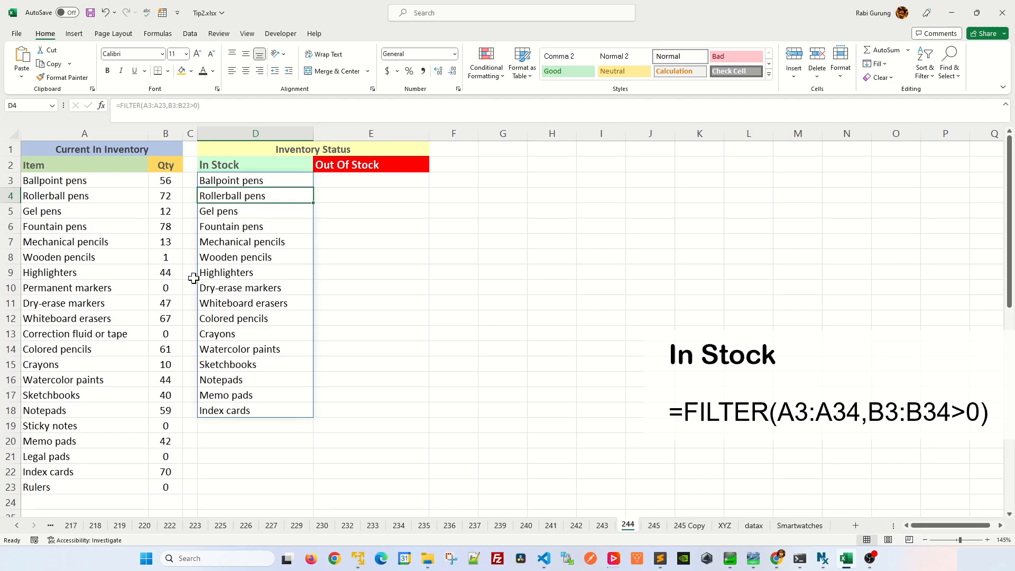
Enter =FILTER(A3:A23,B3:B23<=0) in E3 to spill the zero-quantity items, then check B3.
left_click(370, 180)
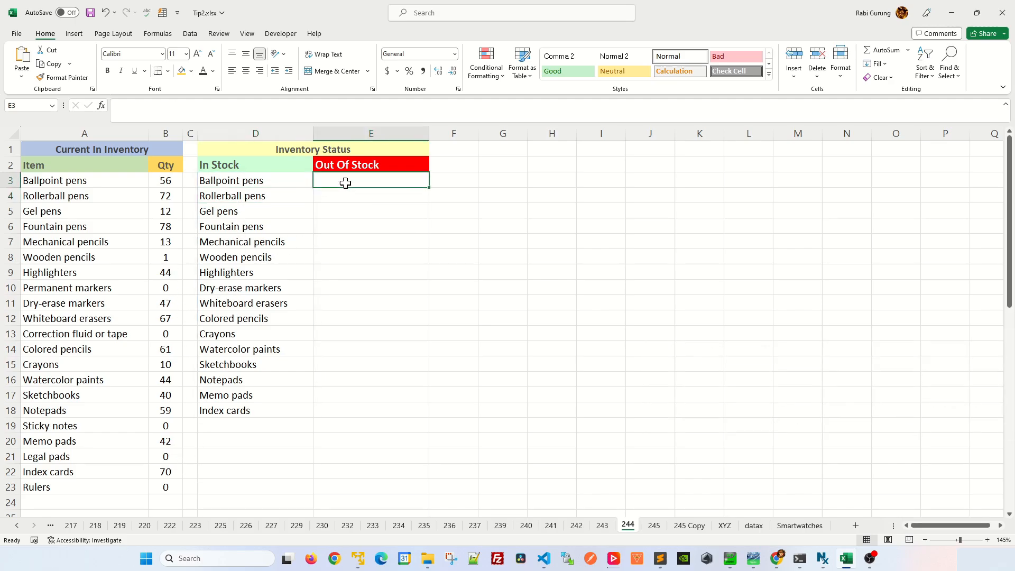
type("=FILTER(A3:A23")
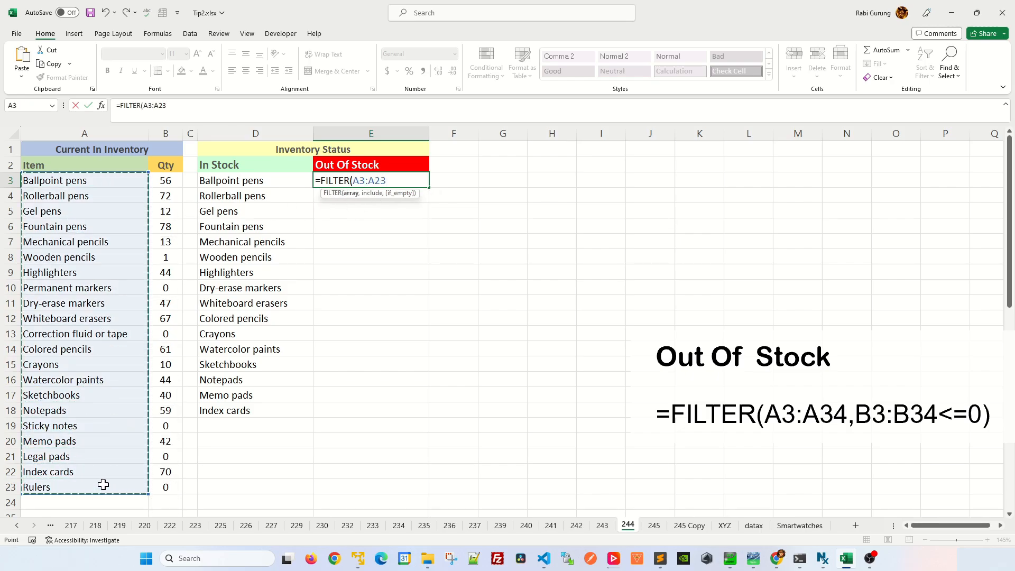
type(",B3:B23")
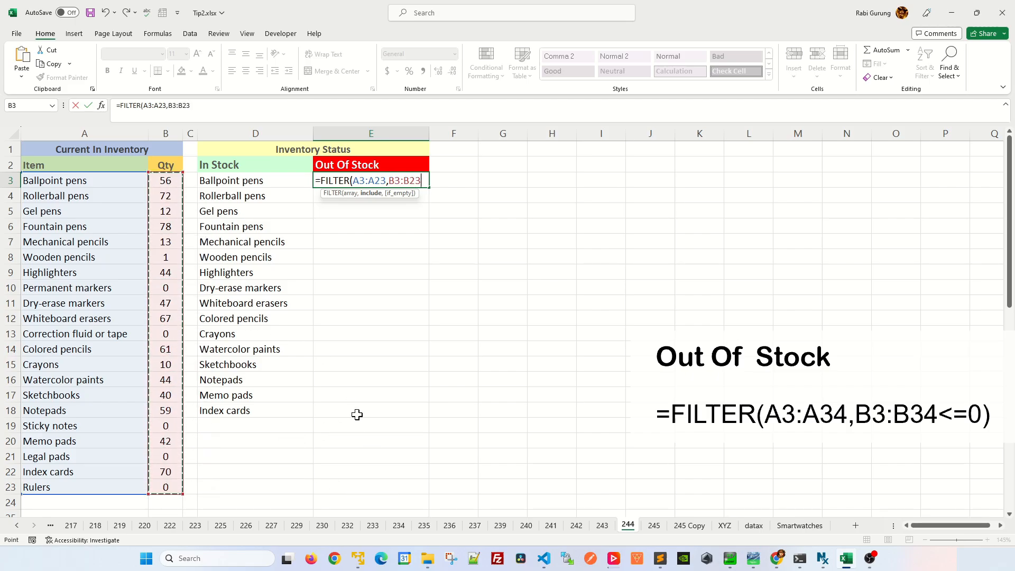
type("<=0)")
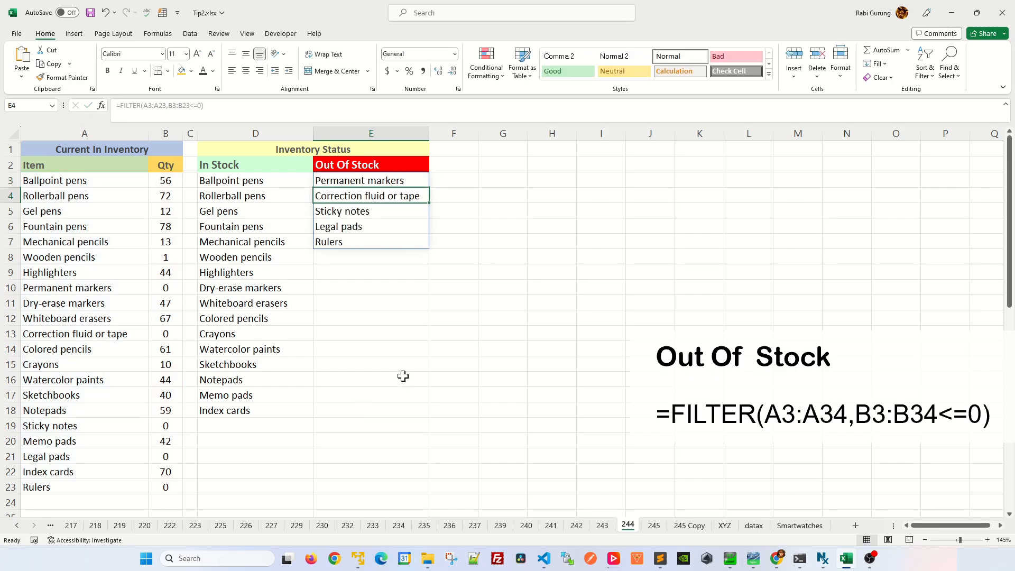
mouse_move(203, 316)
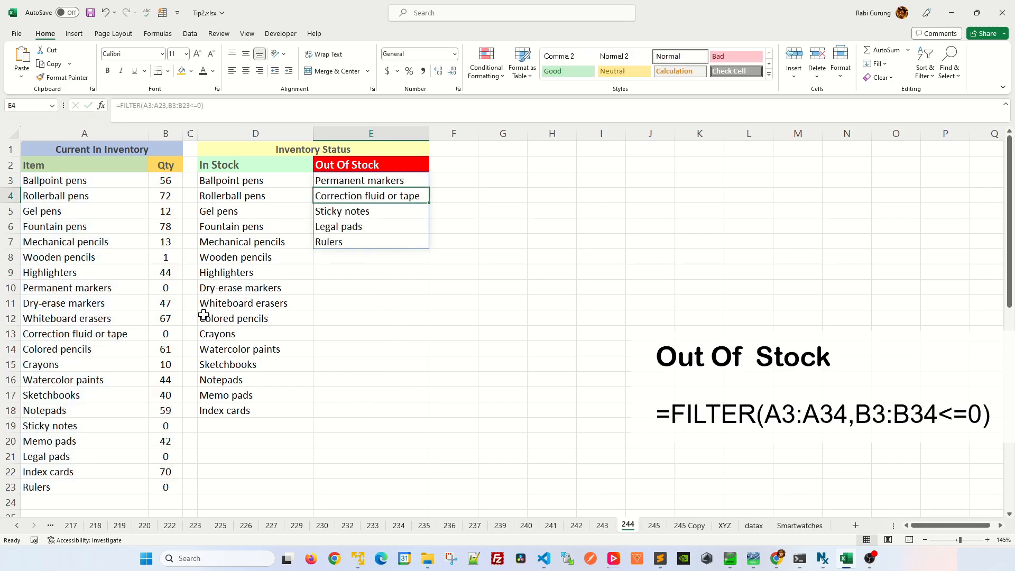
mouse_move(169, 296)
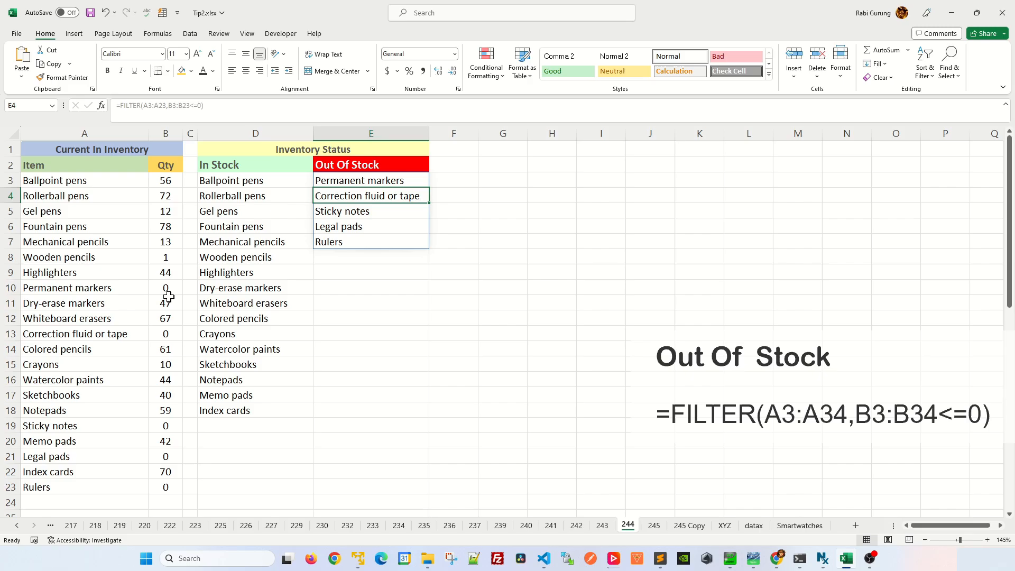
left_click(165, 180)
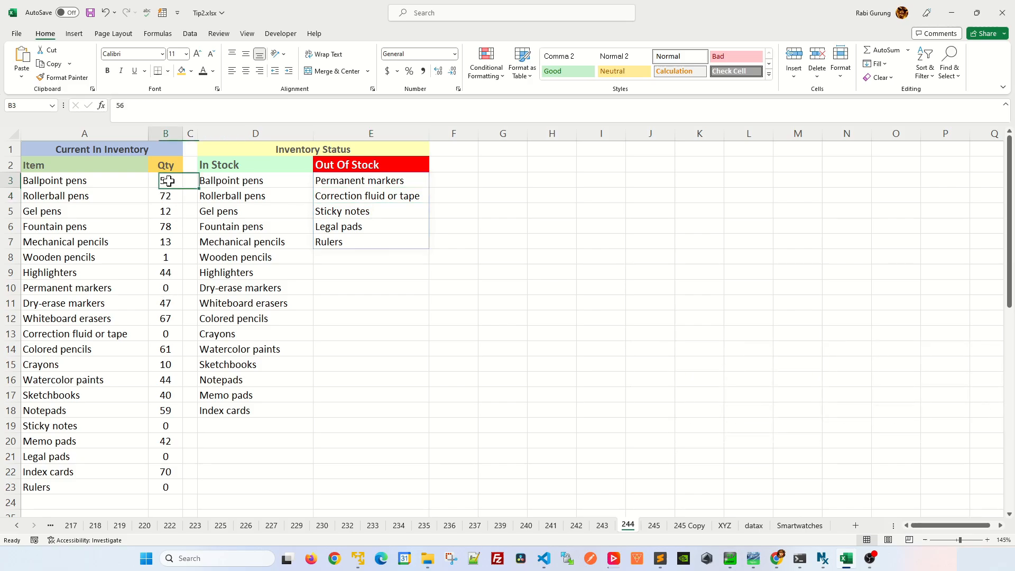